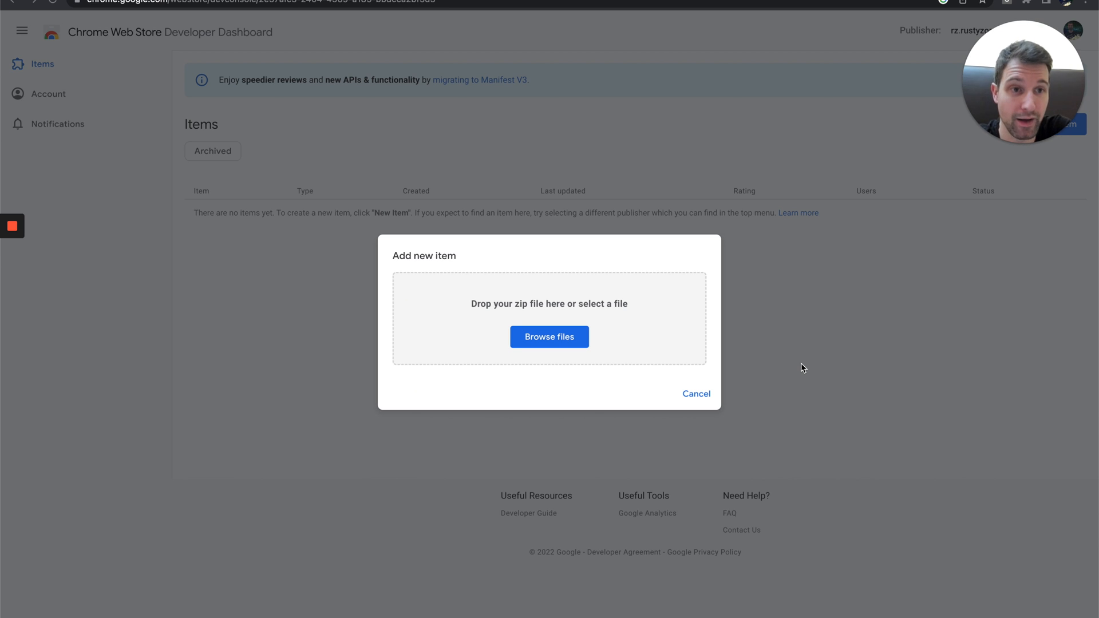
mouse_move(743, 324)
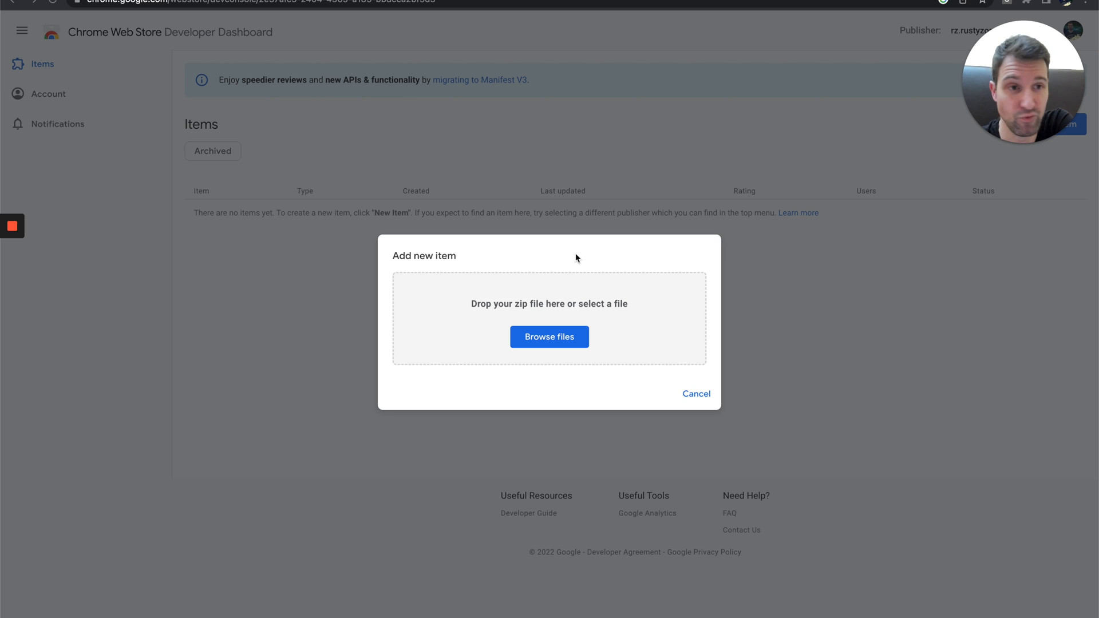
mouse_move(578, 312)
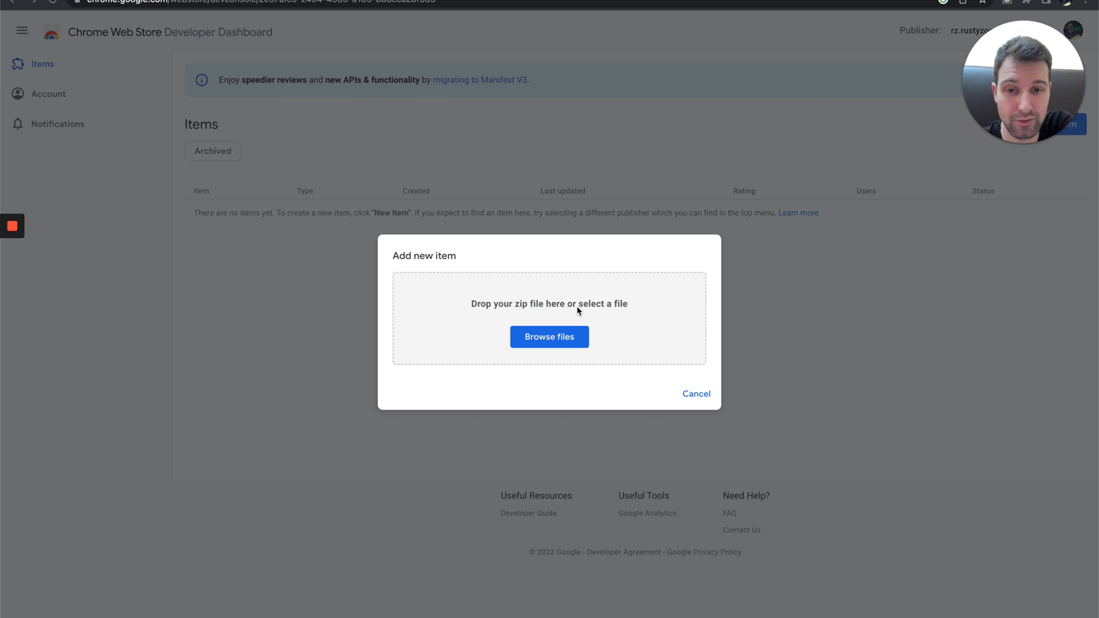
mouse_move(539, 364)
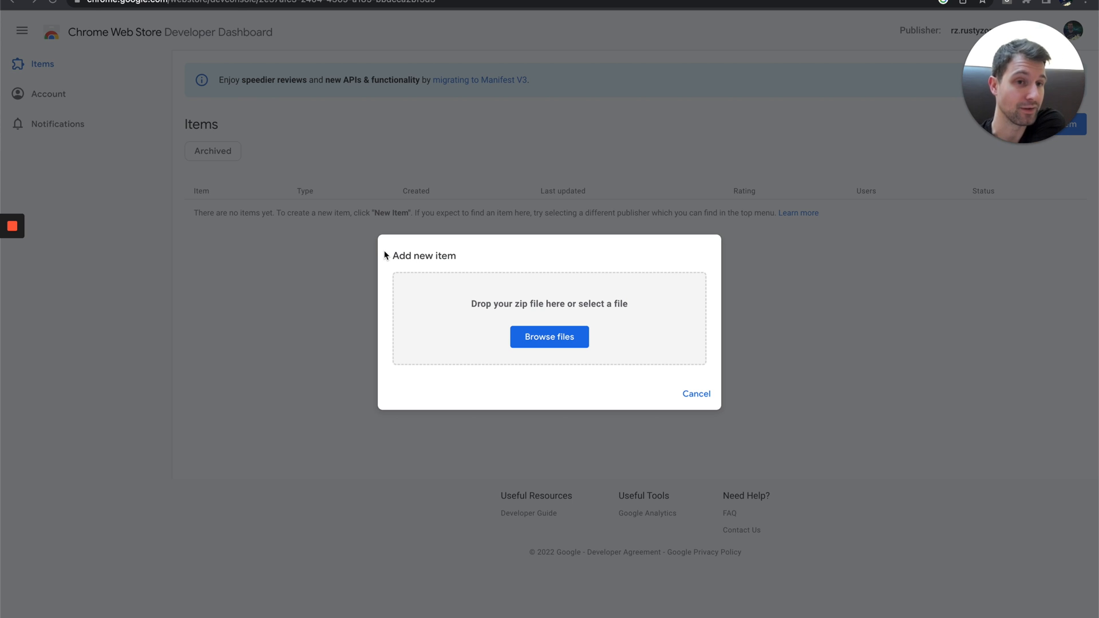
mouse_move(550, 317)
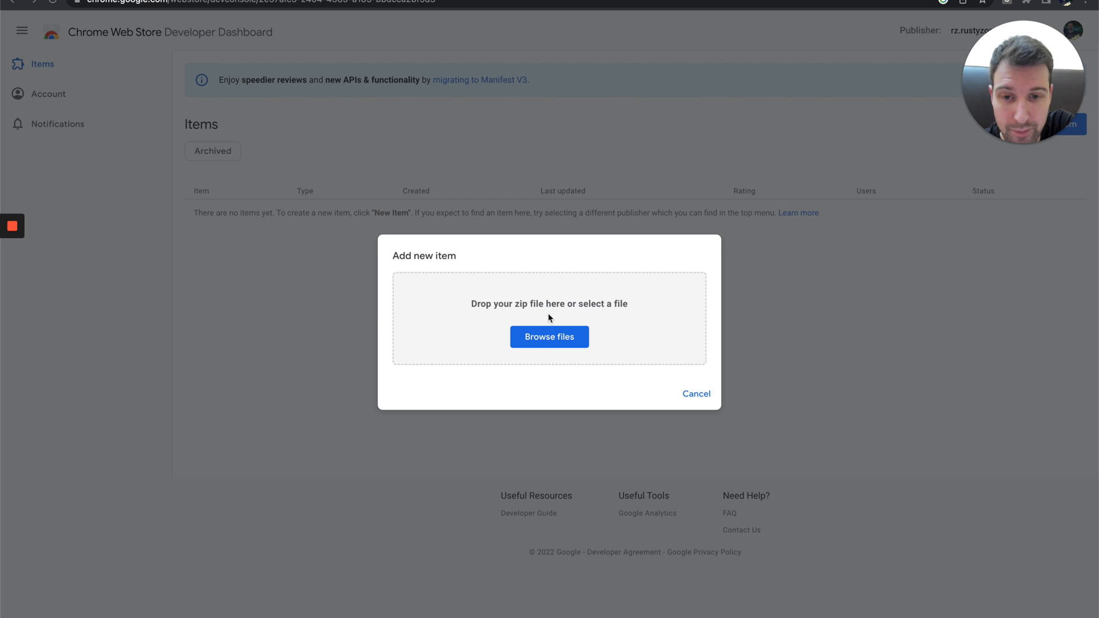
mouse_move(550, 351)
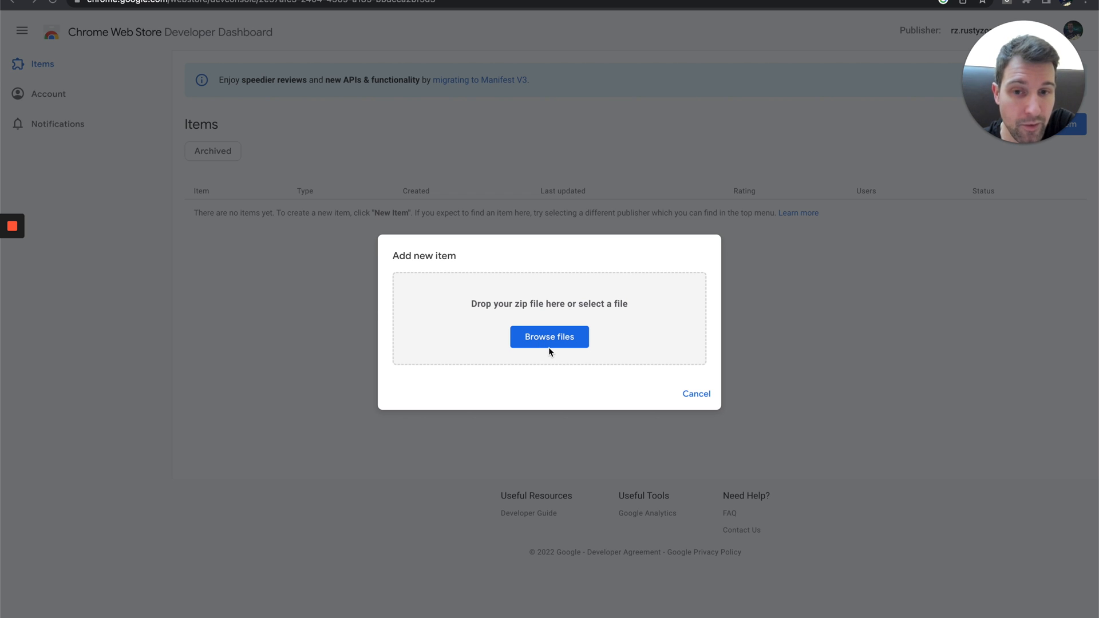
Upload the extension zip as a new Simple Scraper draft and view its Package page (version 0.01)
left_click(548, 337)
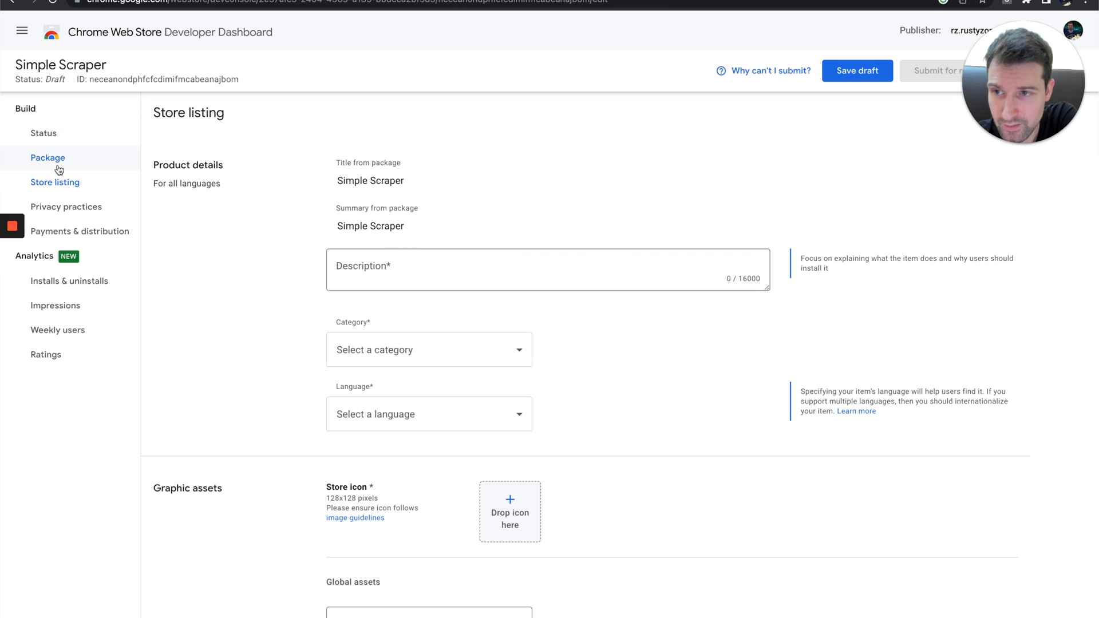
left_click(48, 158)
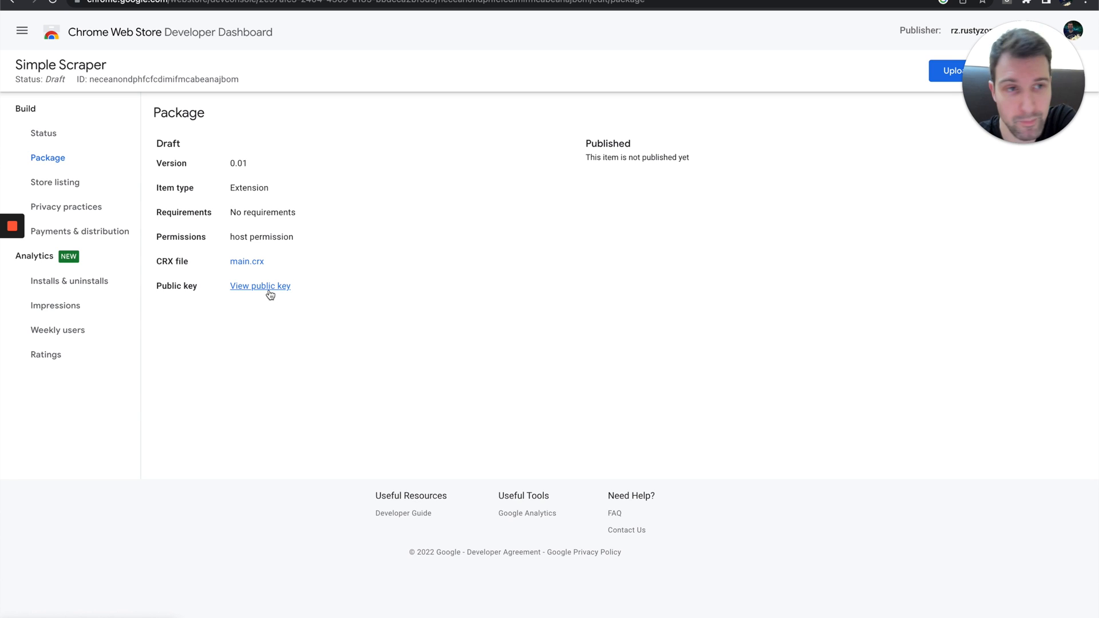
Show the draft's public key and select the key text for copying into the manifest
left_click(260, 285)
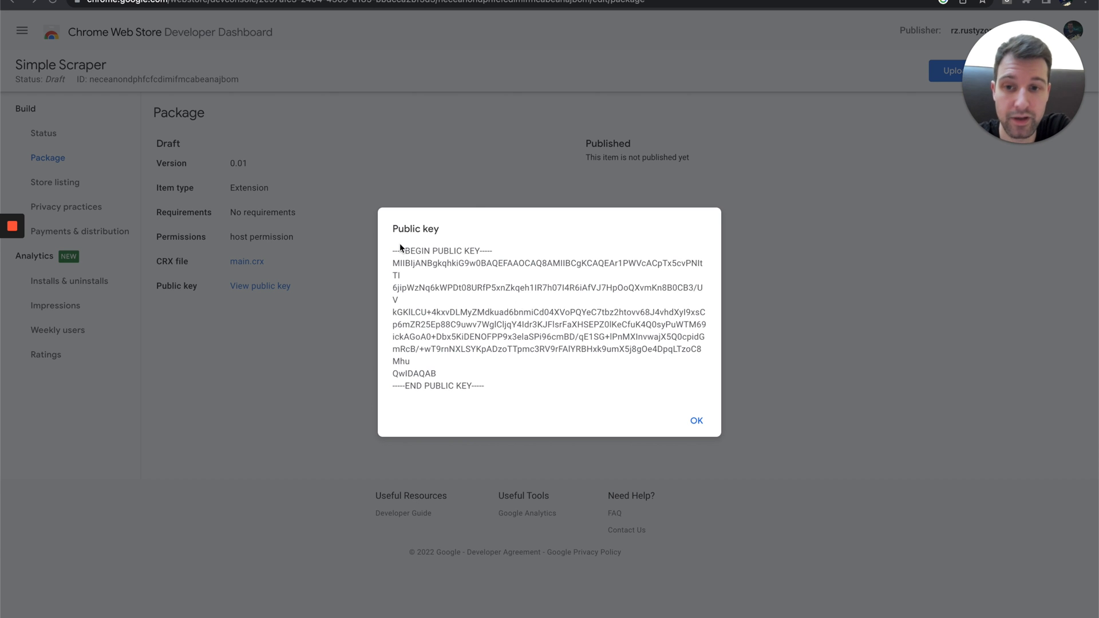
mouse_move(397, 389)
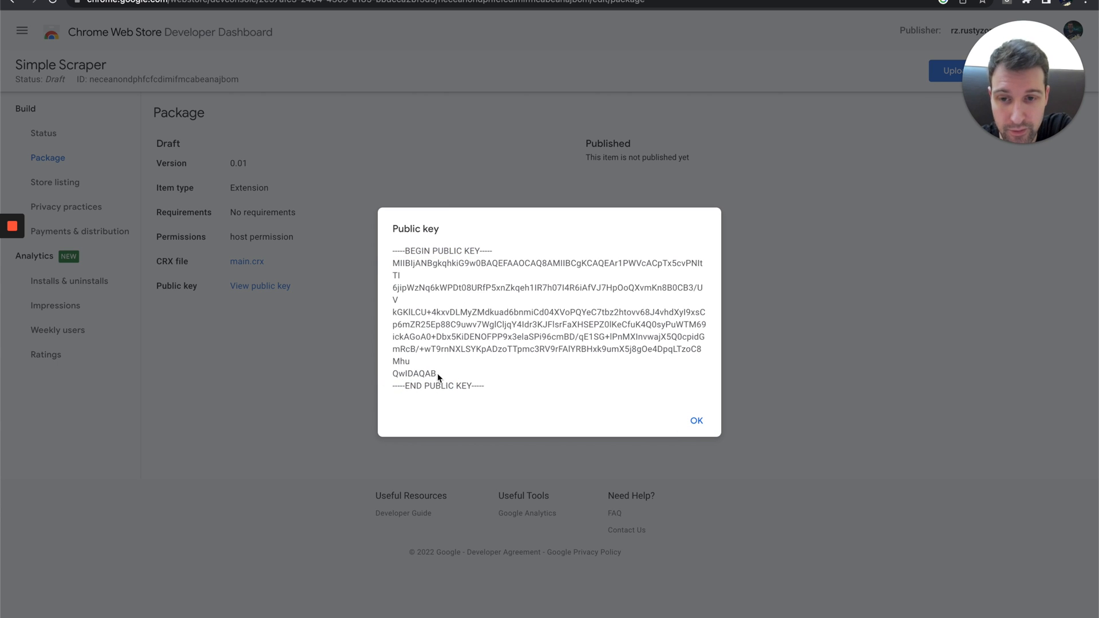
left_click_drag(393, 263, 435, 373)
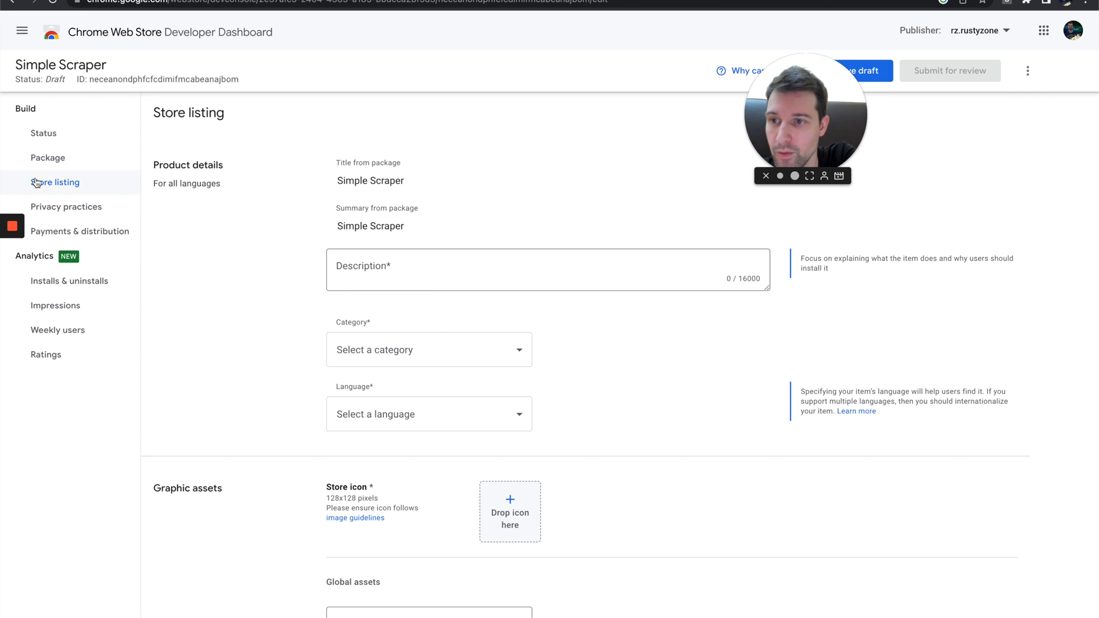
Upload the updated WebScrape 2.zip package to the Simple Scraper draft
left_click(48, 158)
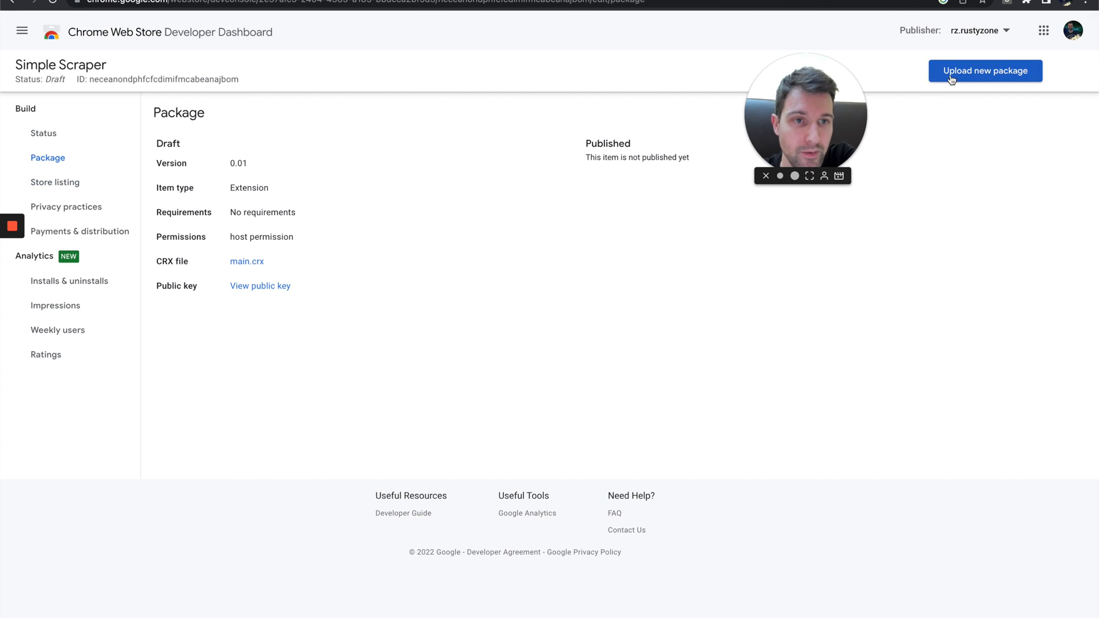
left_click(985, 71)
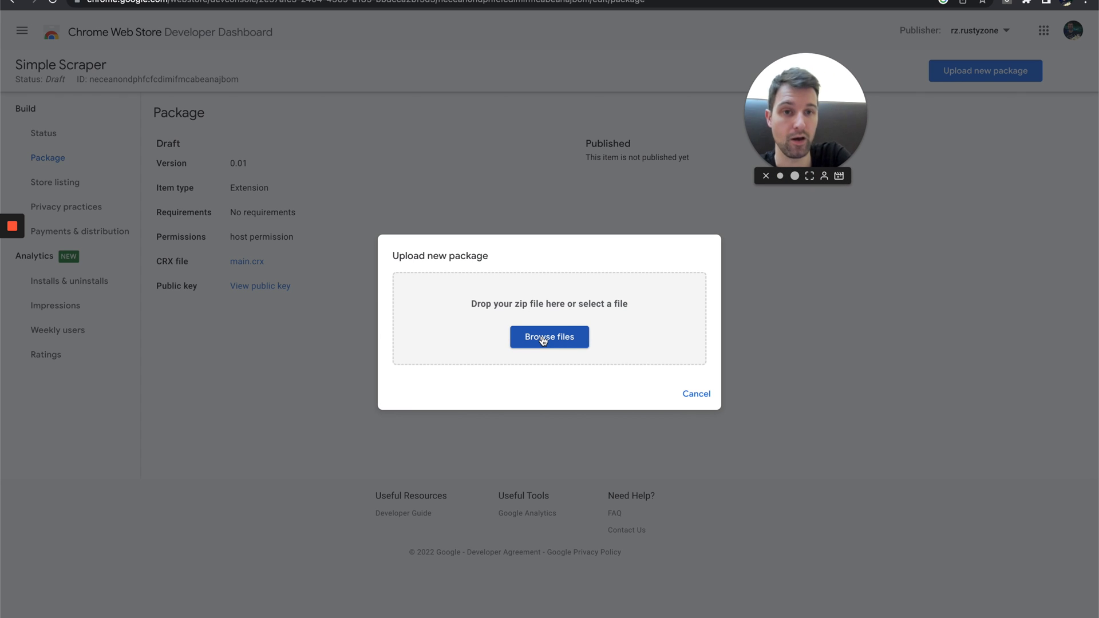
left_click(548, 336)
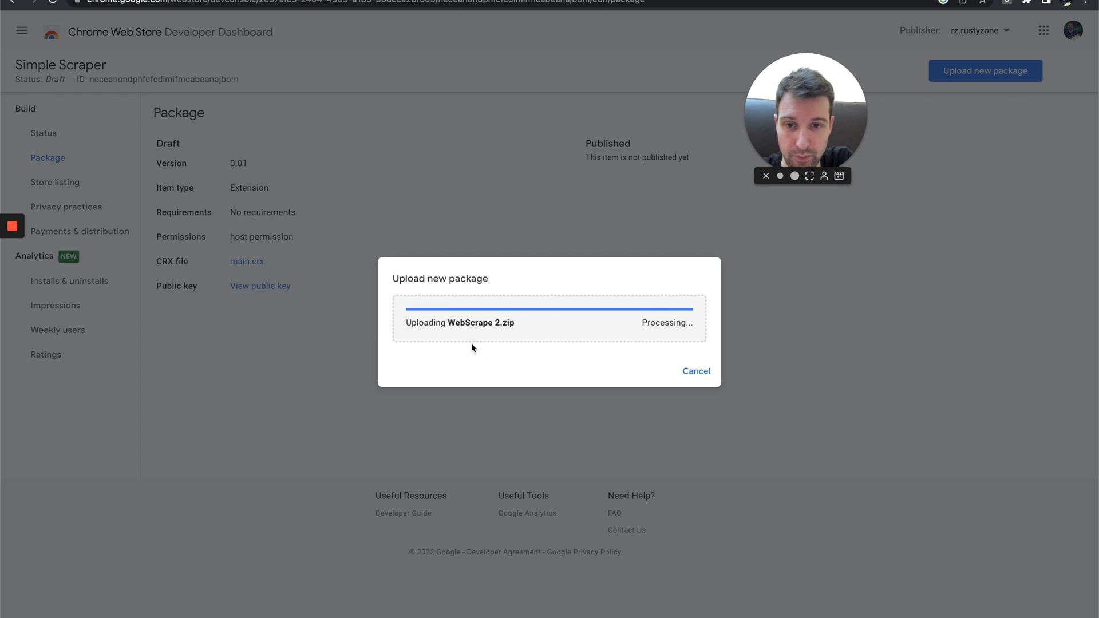
mouse_move(480, 343)
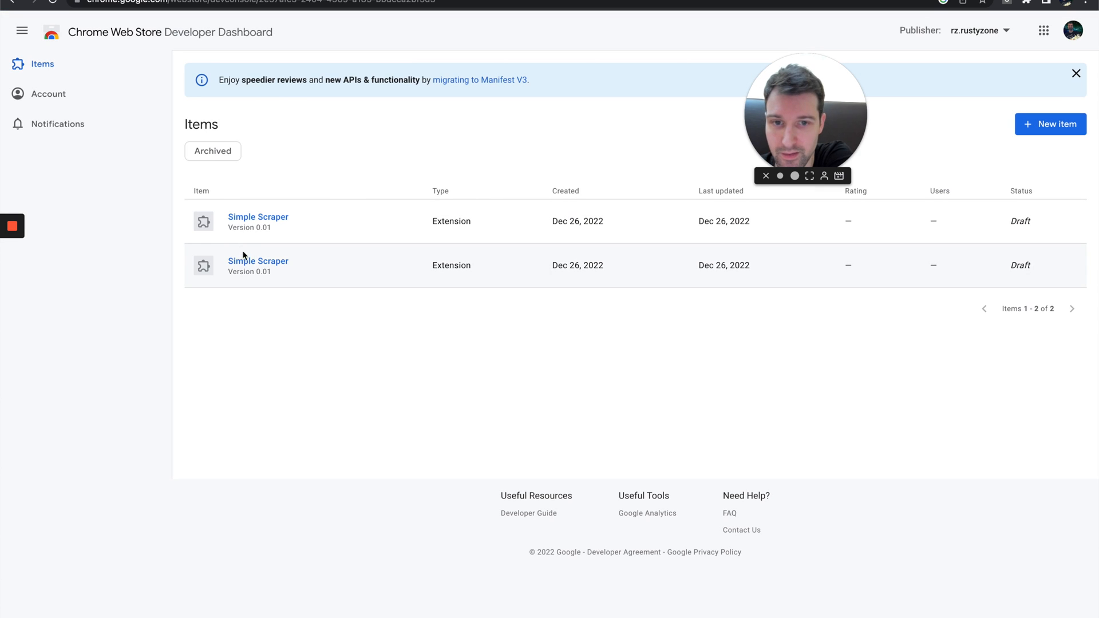
Drop the updated zip onto the second Simple Scraper draft, which rejects it for a manifest key mismatch
left_click(258, 221)
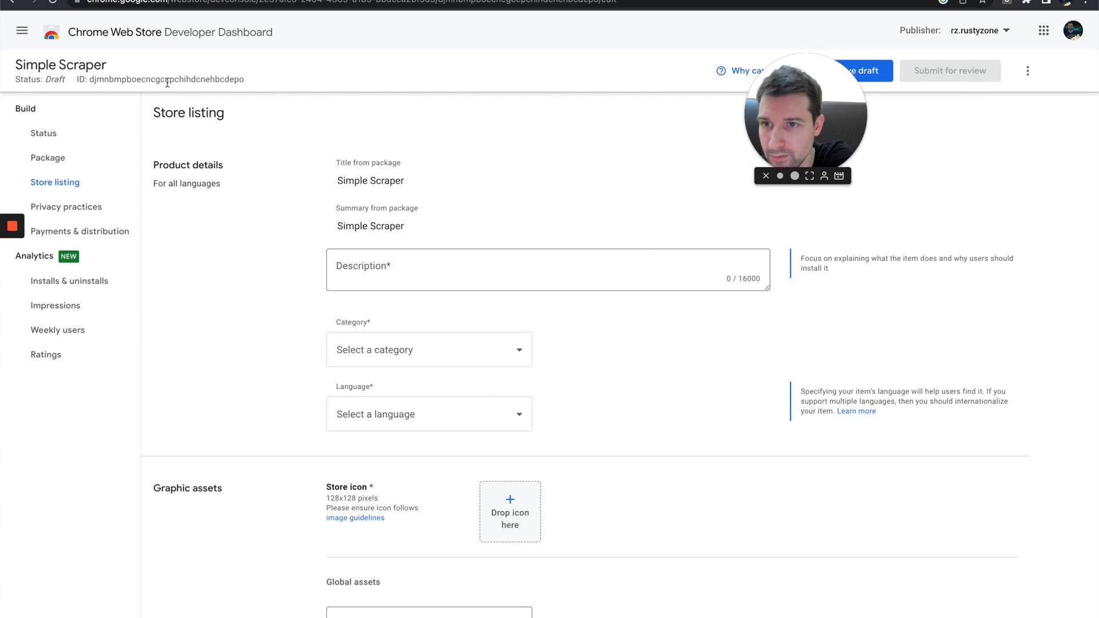
left_click(49, 158)
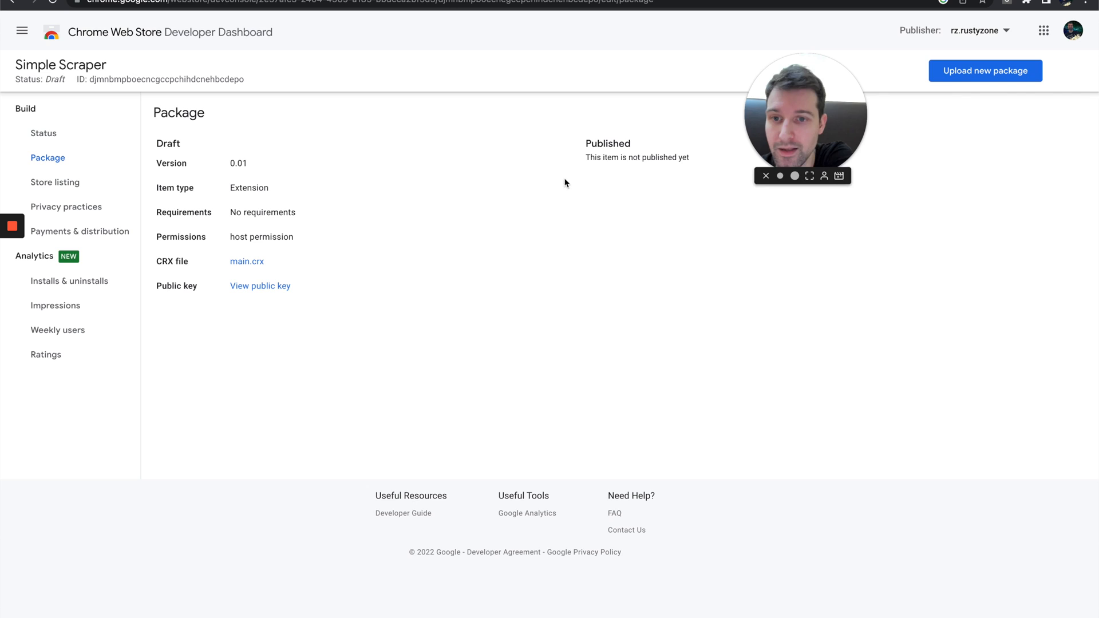
left_click(984, 71)
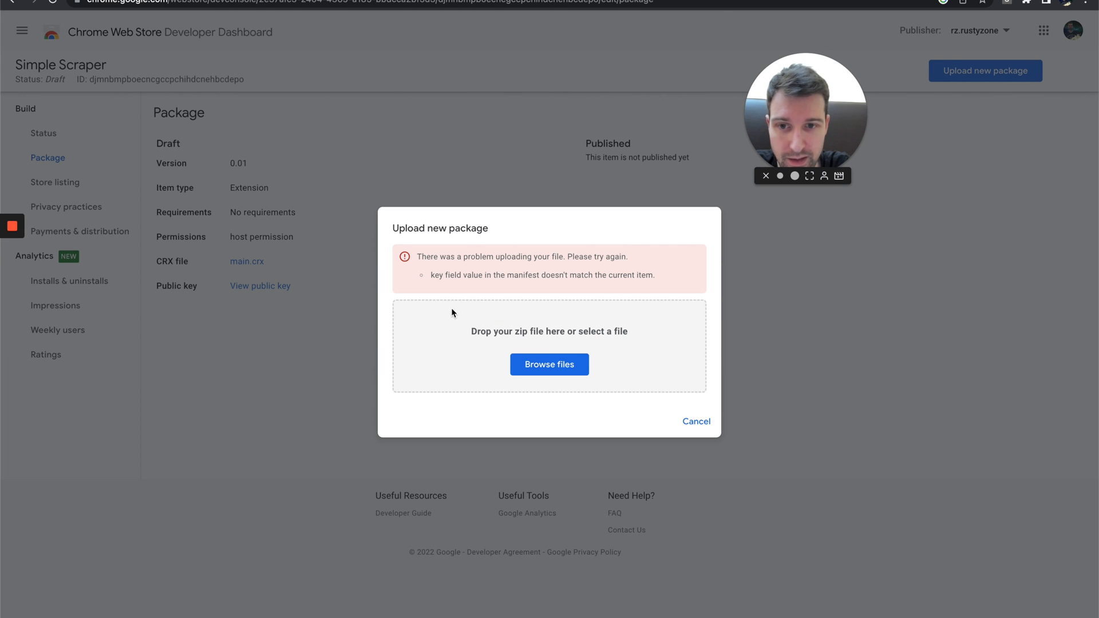
left_click_drag(429, 275, 654, 275)
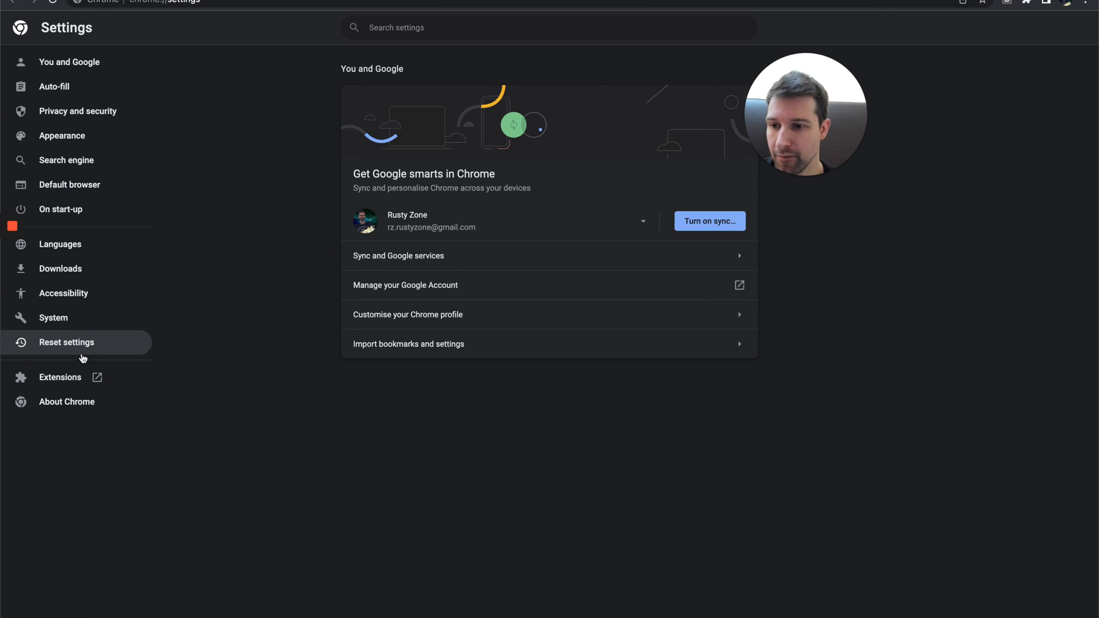
Search installed extensions for ID neceanondphfcfcdimifmcabeanajbom, finding no match
left_click(60, 376)
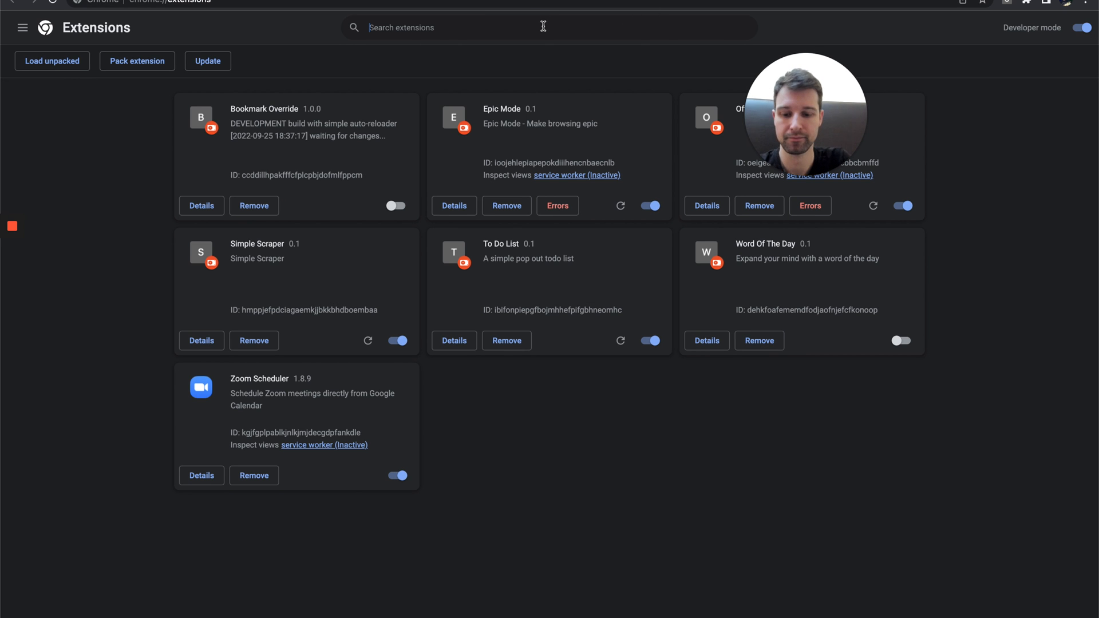
type("neceanondphfcfcdimifmcabeanajbom")
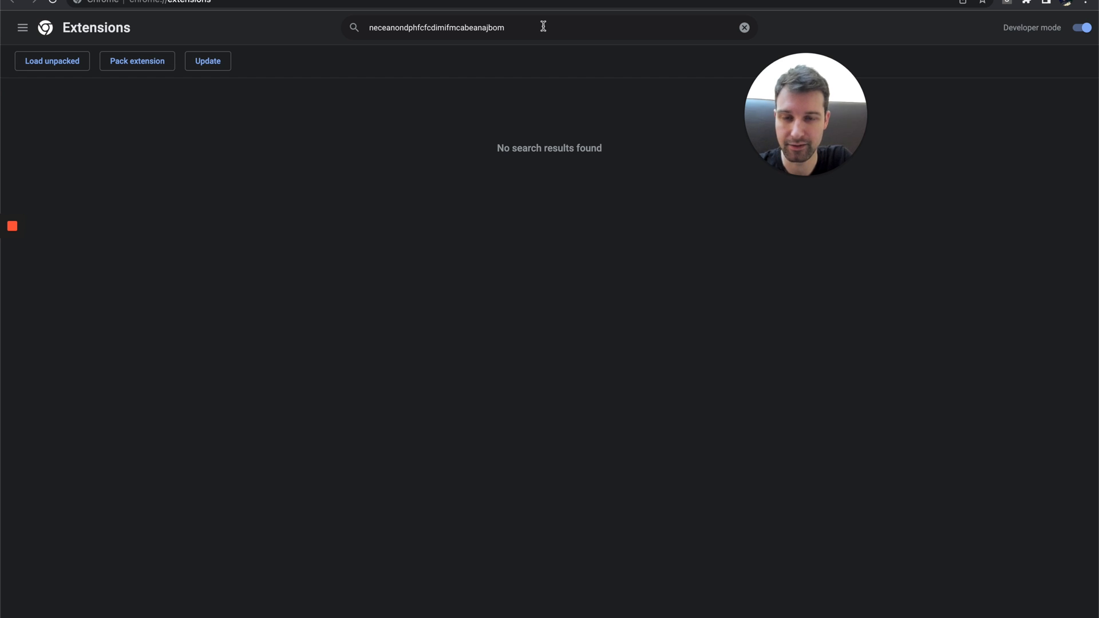